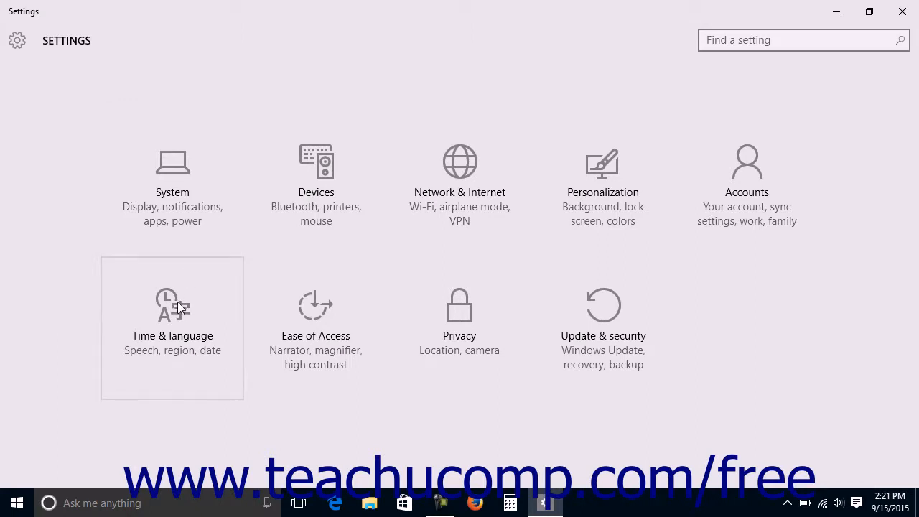
- Go to Time & language's Date and time page, then preview and dismiss the taskbar calendar
click(172, 316)
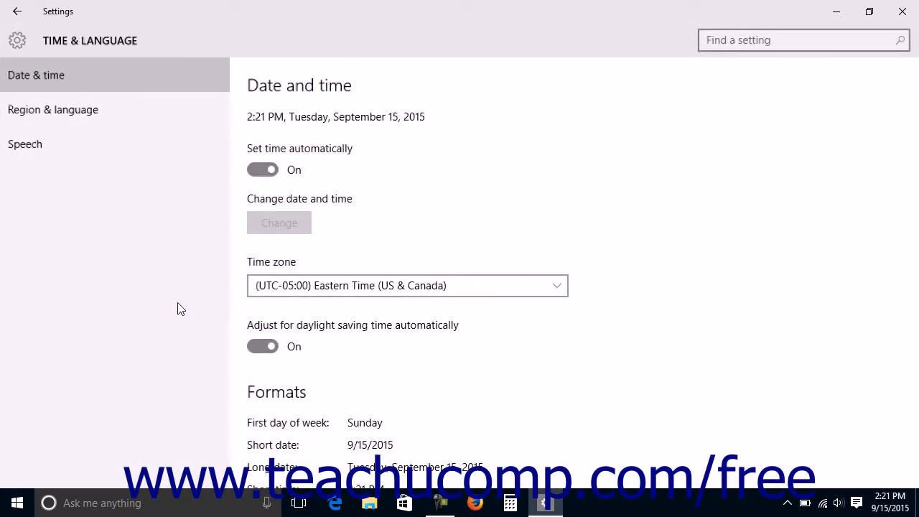
mouse_move(183, 271)
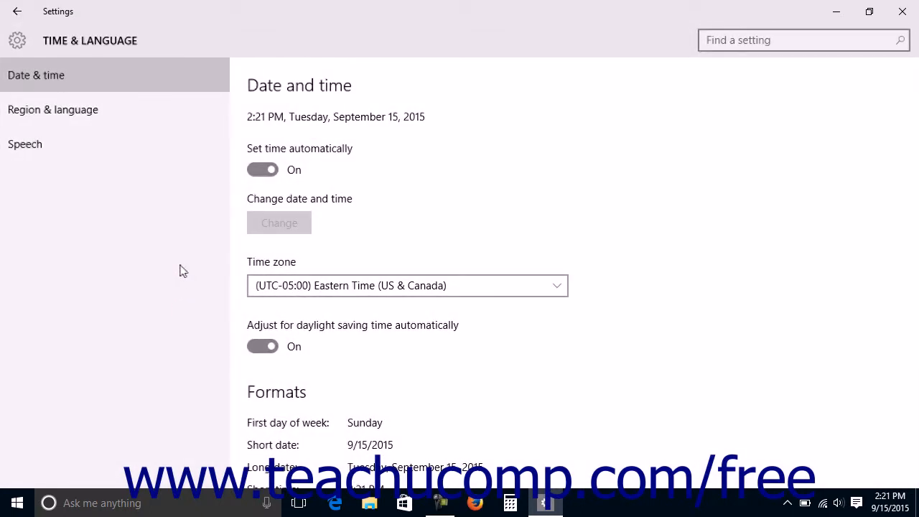
mouse_move(85, 76)
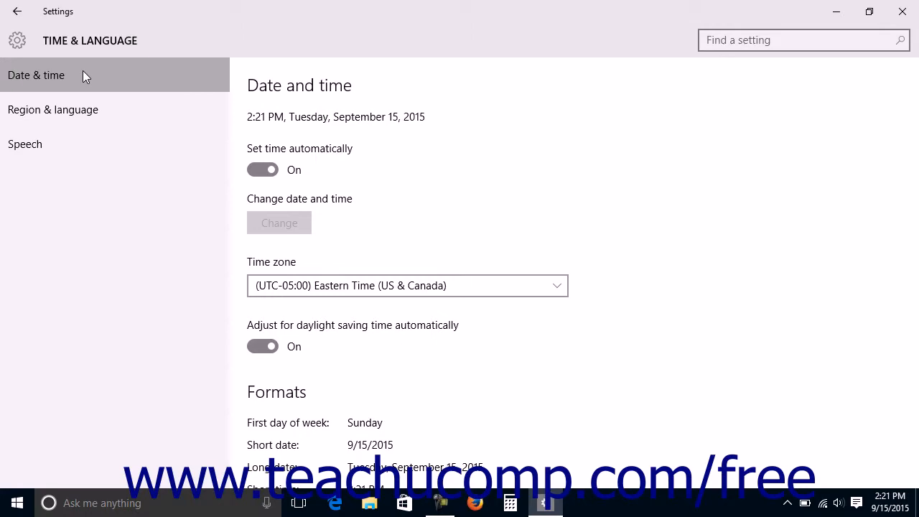
scroll(down, 3)
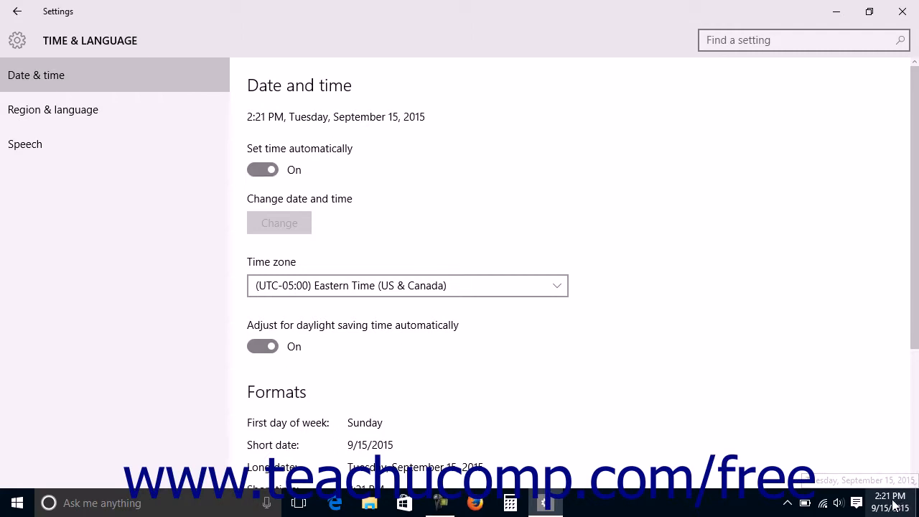
click(889, 500)
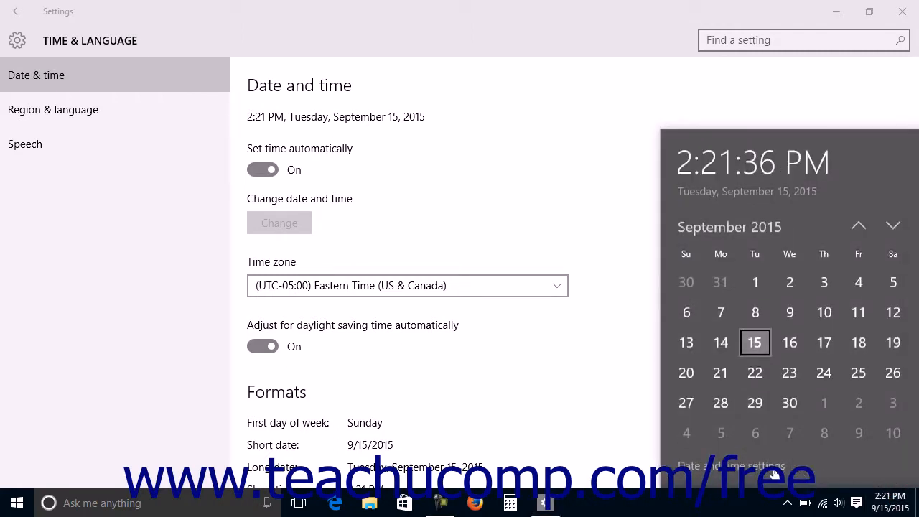
click(643, 230)
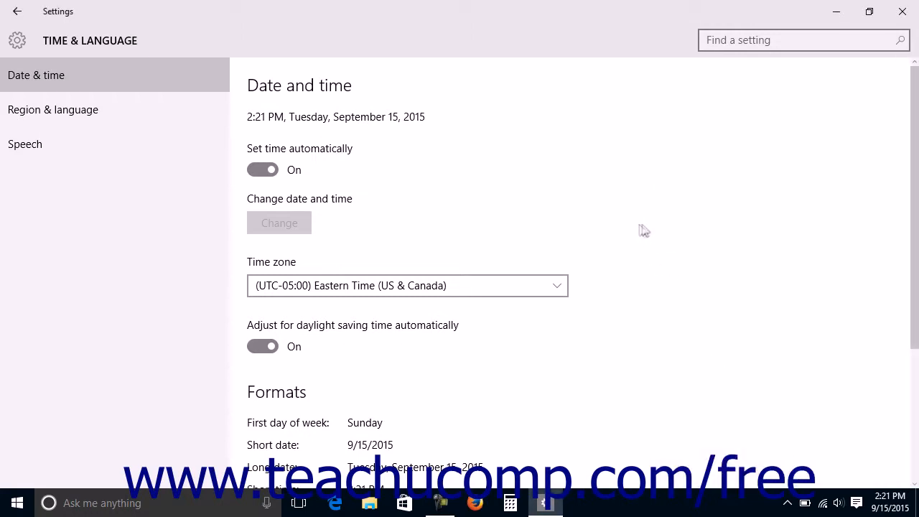
mouse_move(375, 92)
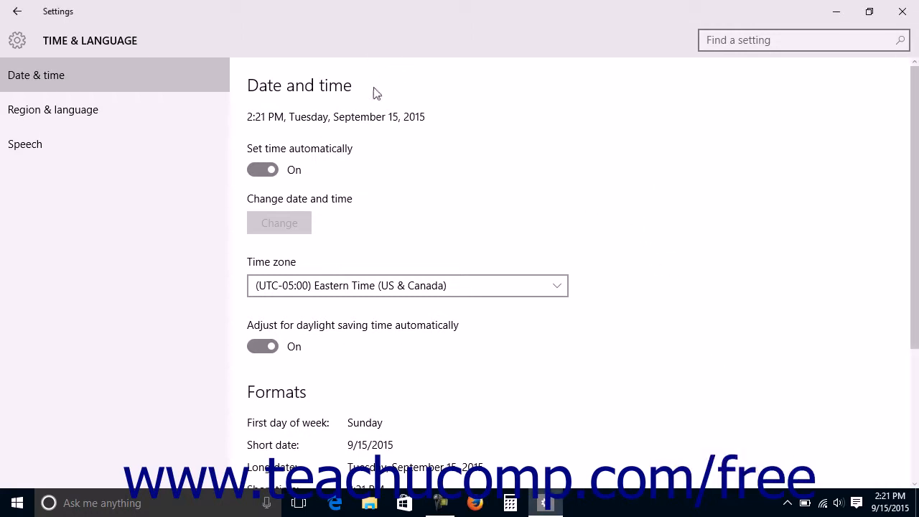
mouse_move(355, 124)
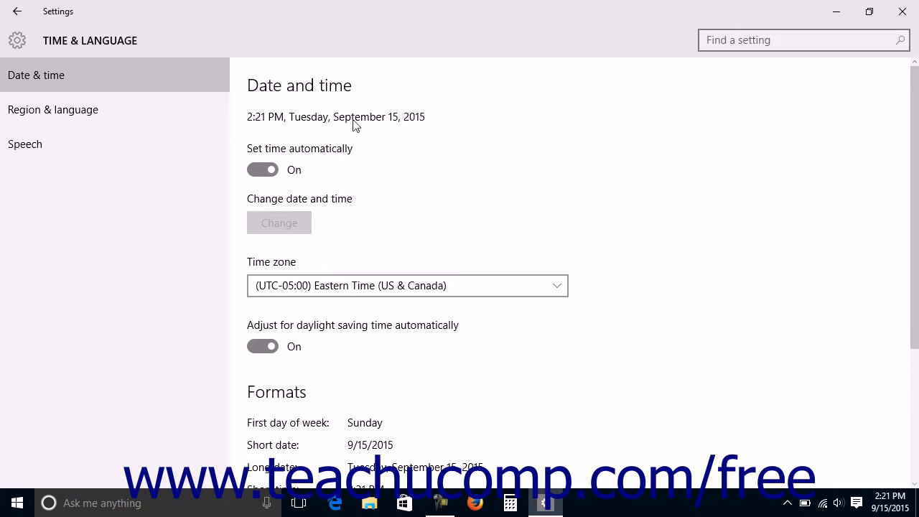
mouse_move(382, 134)
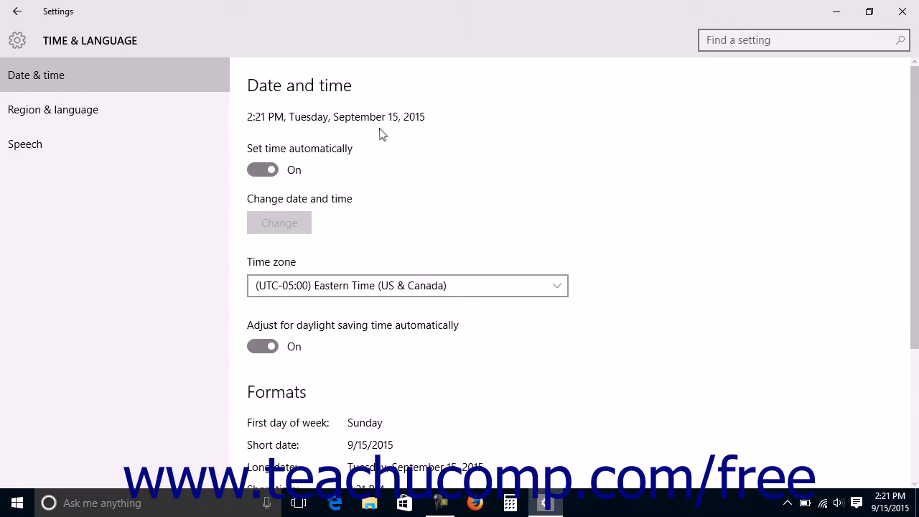
mouse_move(325, 171)
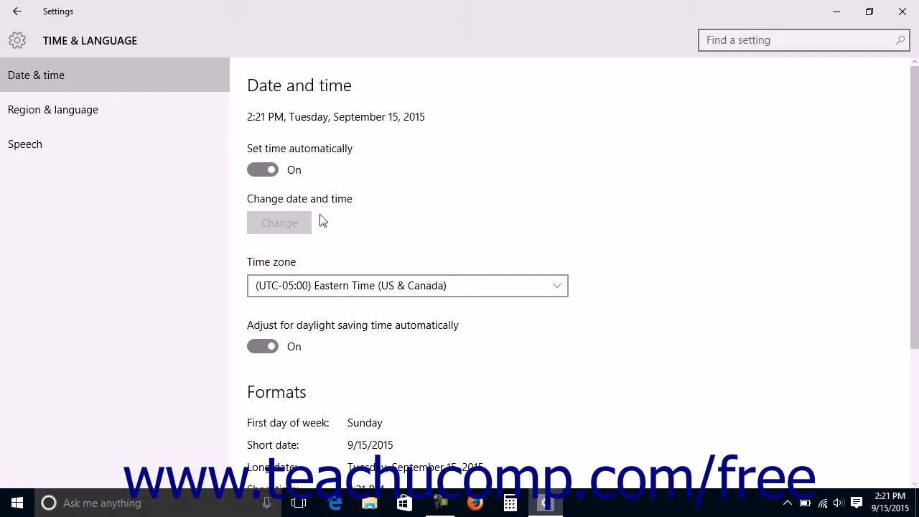
mouse_move(322, 226)
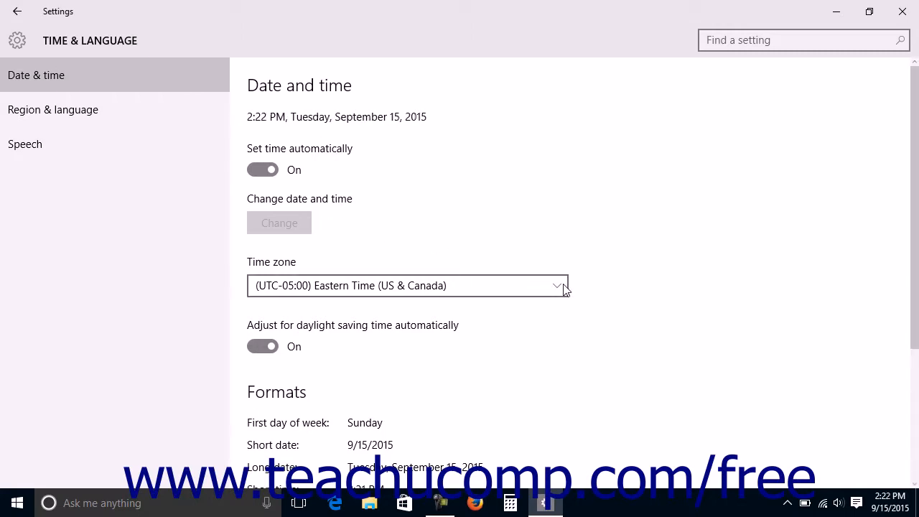
click(408, 286)
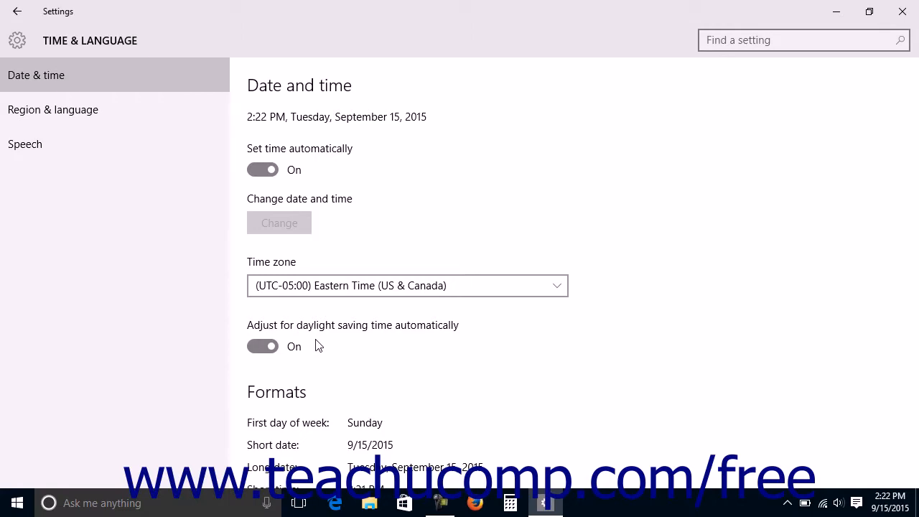
- Scroll down to the Formats section showing Sunday and the current date and time formats
scroll(down, 3)
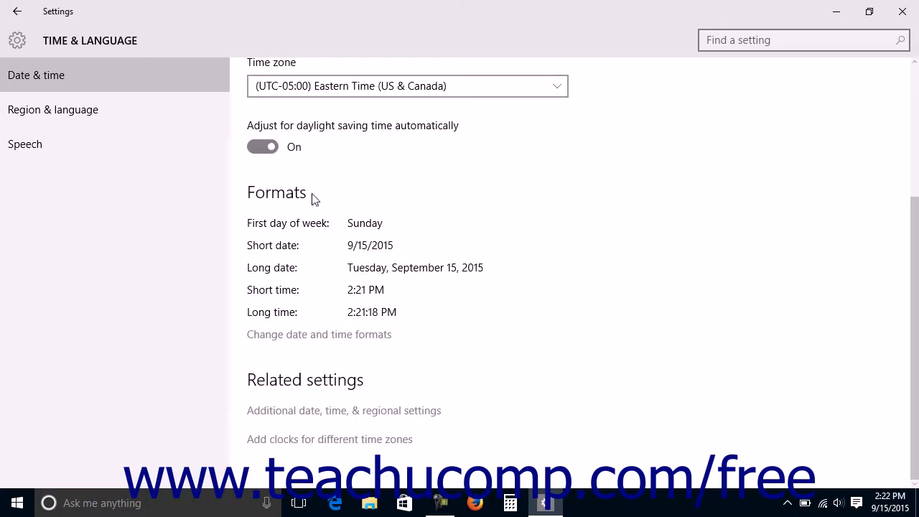
mouse_move(339, 334)
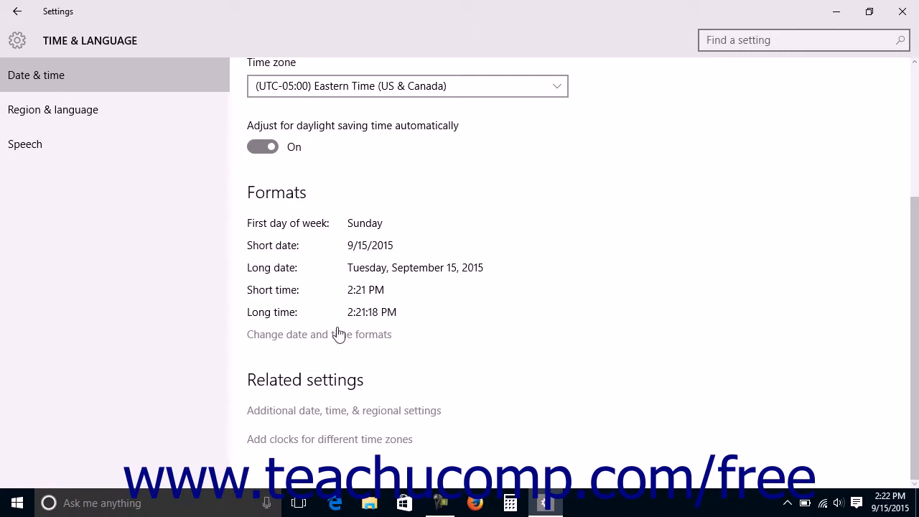
mouse_move(366, 337)
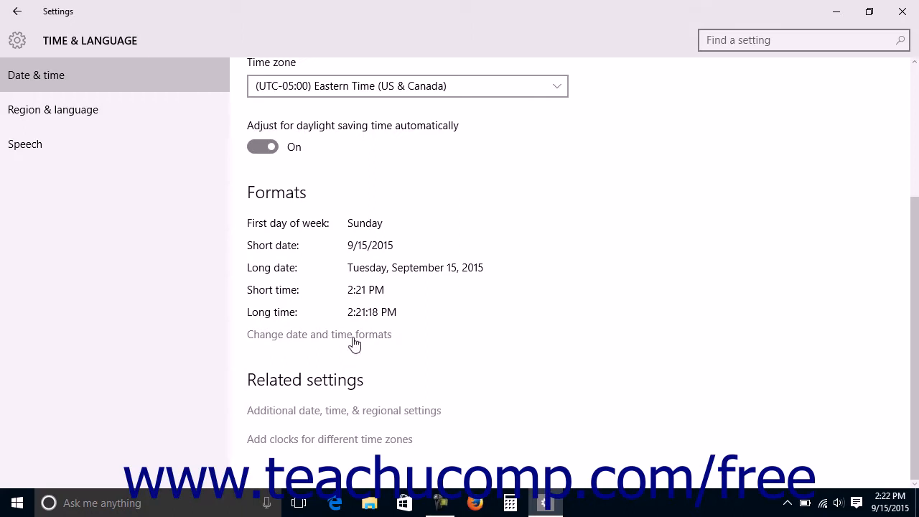
- Open Change date and time formats, showing Sunday, M/d/yyyy and h:mm tt
click(318, 335)
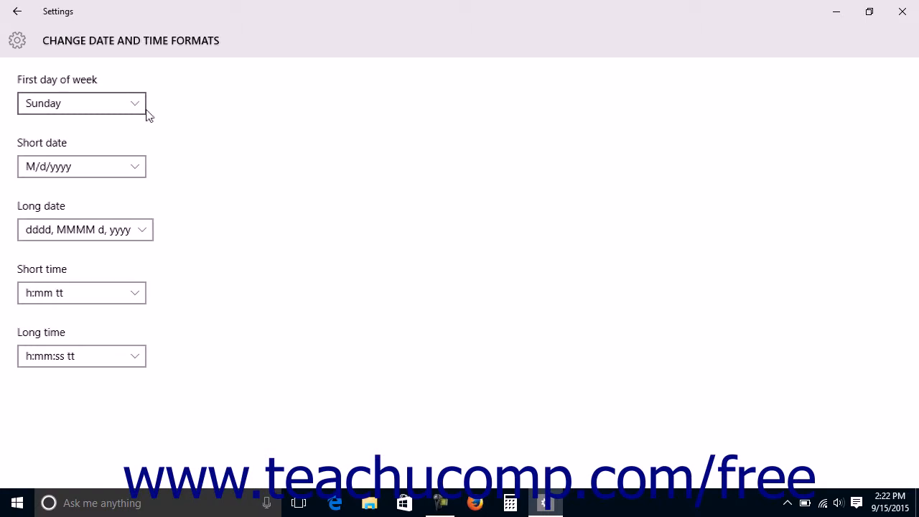
mouse_move(153, 173)
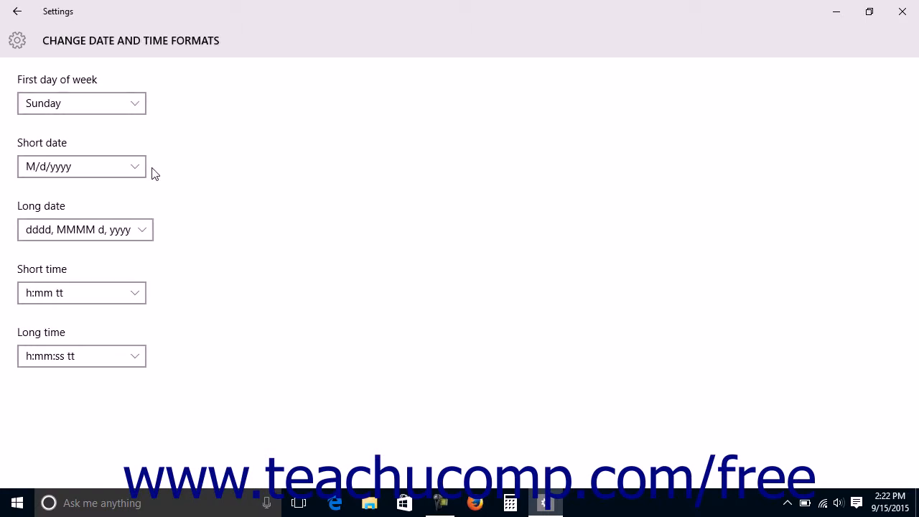
mouse_move(158, 233)
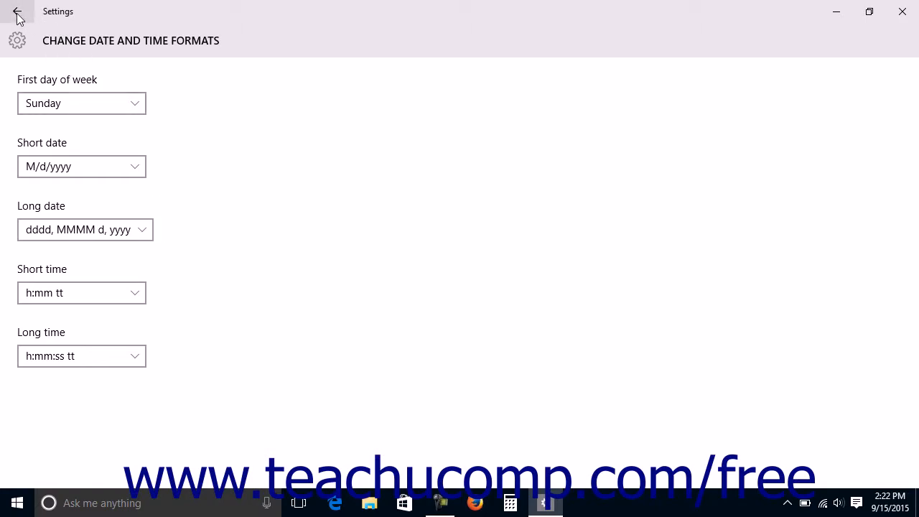
- Go back to the Date and time page with formats Sunday, 9/15/2015 and 2:21 PM
click(20, 13)
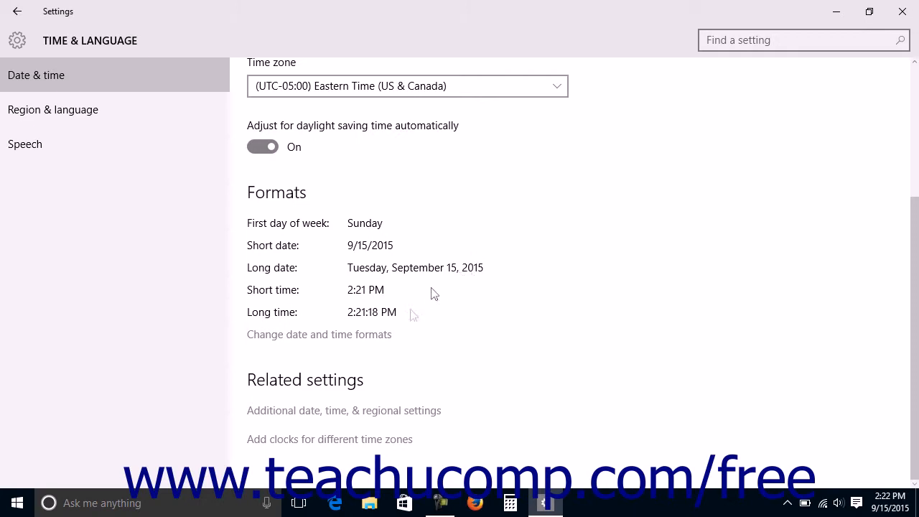
mouse_move(372, 387)
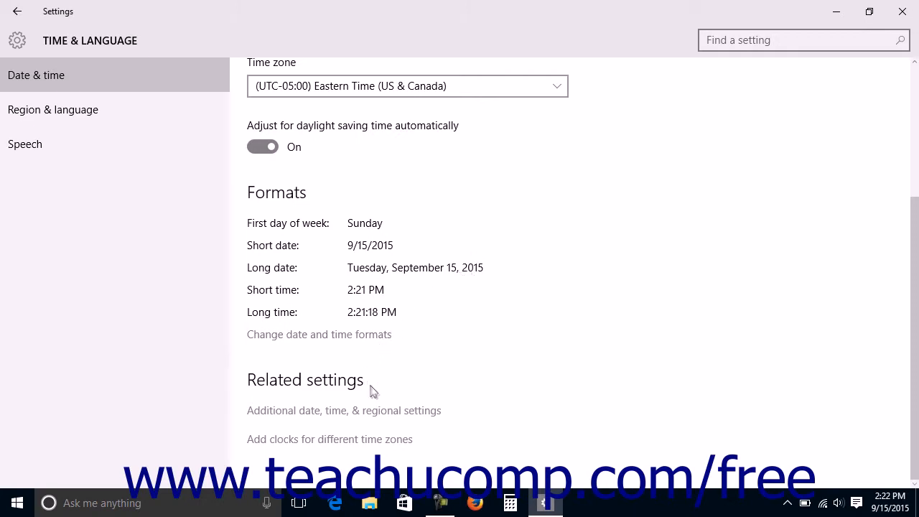
mouse_move(386, 414)
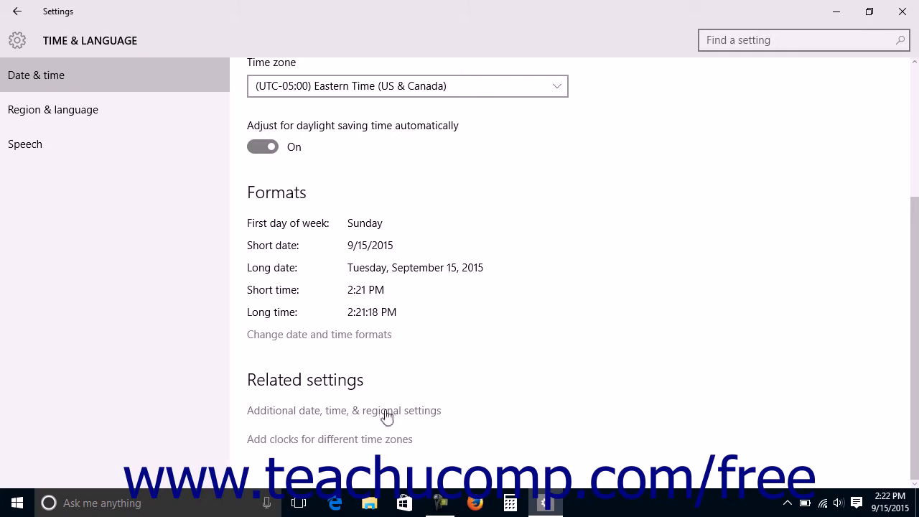
click(343, 411)
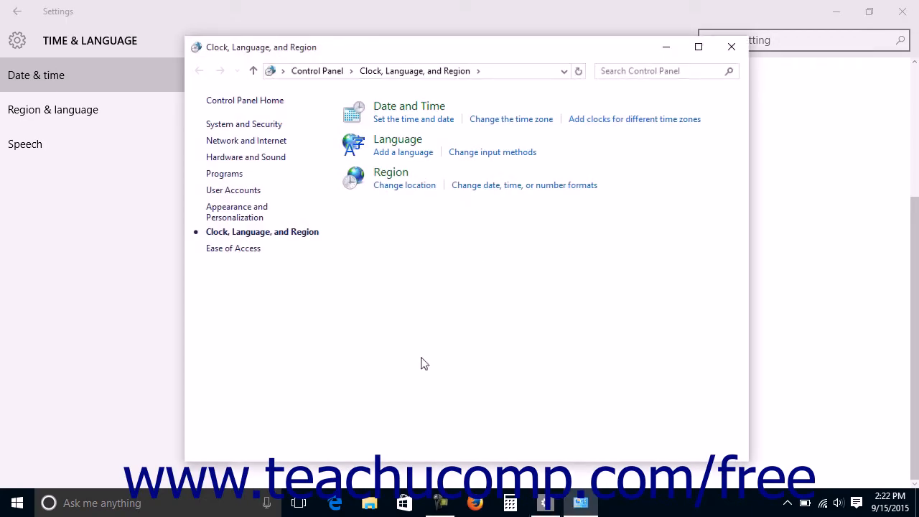
mouse_move(730, 47)
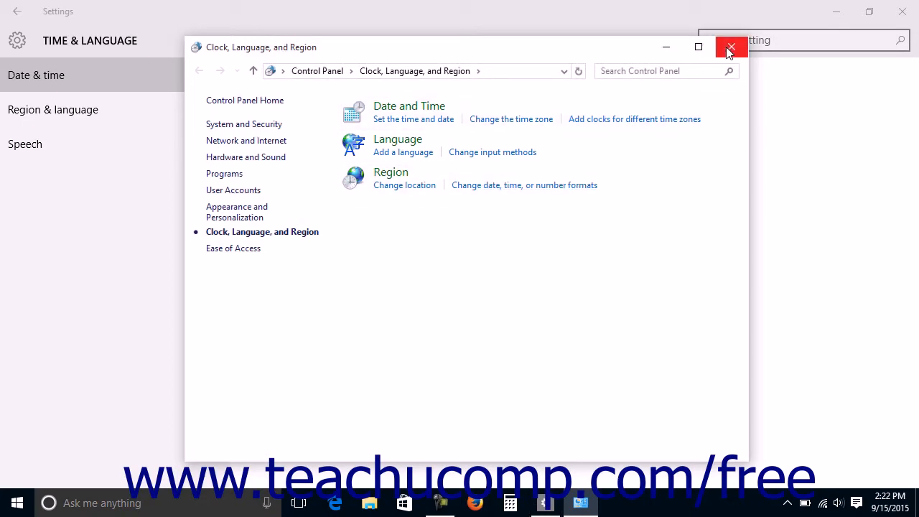
click(729, 47)
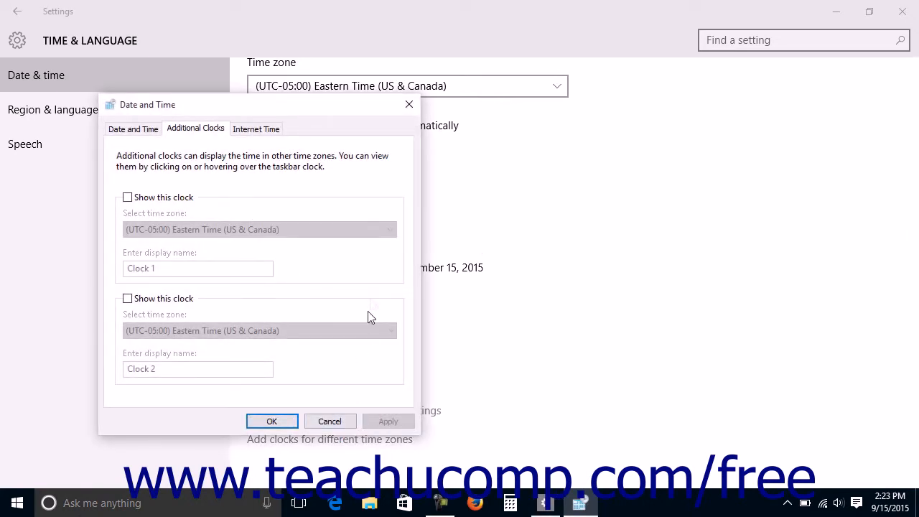
mouse_move(408, 104)
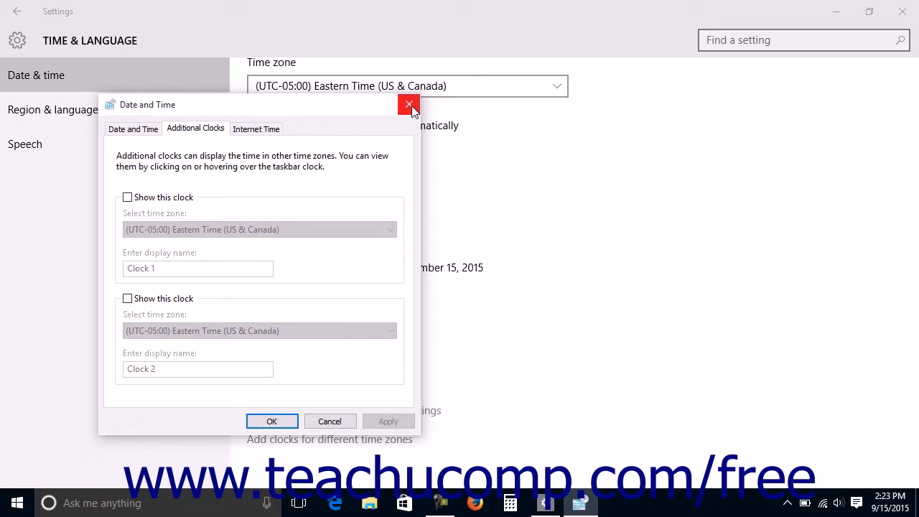